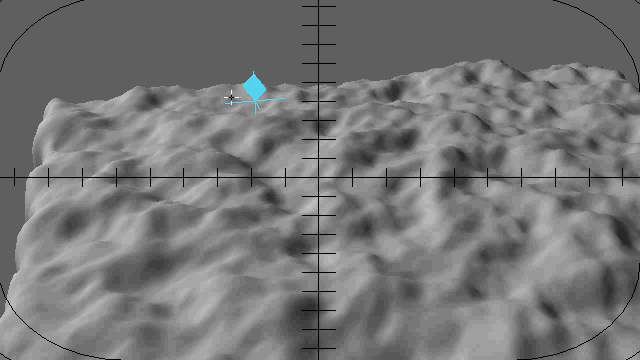
Attach the StickySurface motion modifier to the triangle so it rests on the terrain
{"action": "left_click", "coordinate": [252, 90]}
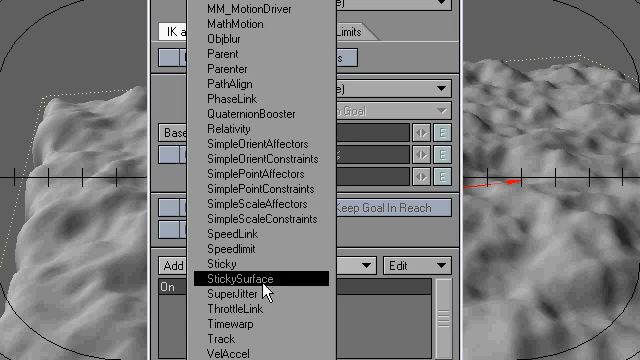
{"action": "left_click", "coordinate": [240, 274]}
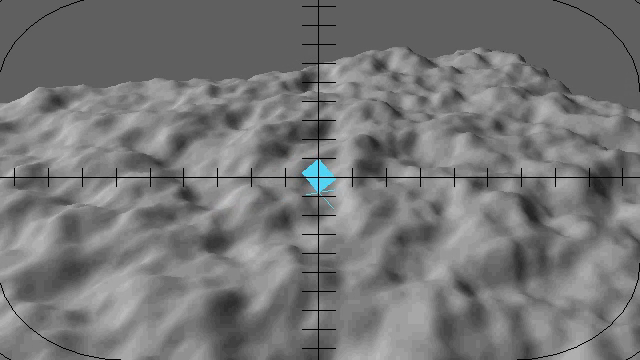
{"action": "mouse_move", "coordinate": [302, 270]}
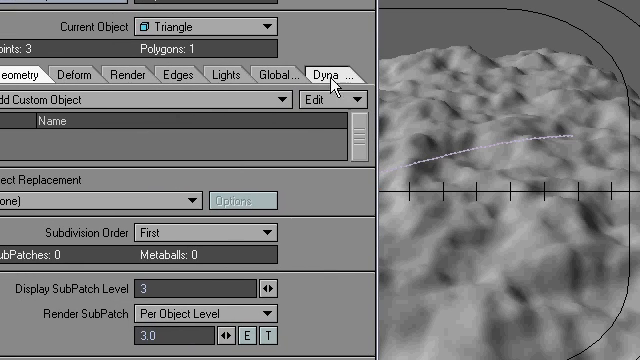
Add a Soft (SoftFX) dynamic to the triangle in its Dynamics properties
{"action": "left_click", "coordinate": [328, 72]}
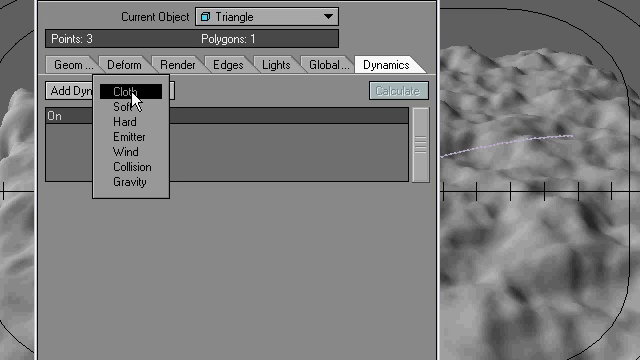
{"action": "mouse_move", "coordinate": [144, 138]}
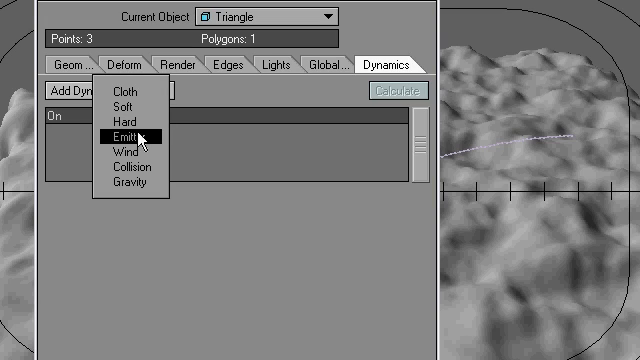
{"action": "left_click", "coordinate": [120, 106]}
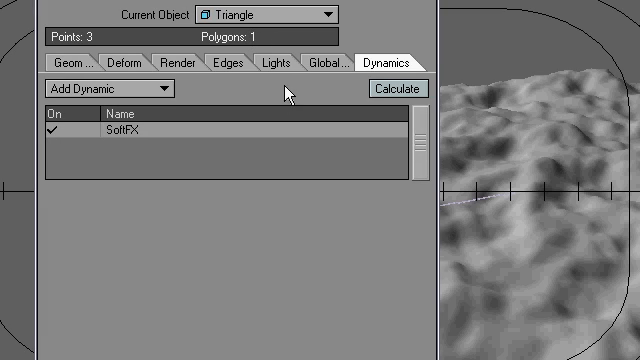
{"action": "mouse_move", "coordinate": [136, 138]}
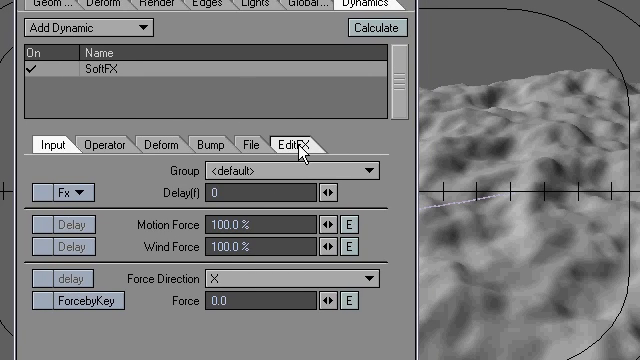
Open the SoftFX entry's EditFX settings from the triangle's Dynamics list
{"action": "left_click", "coordinate": [296, 140]}
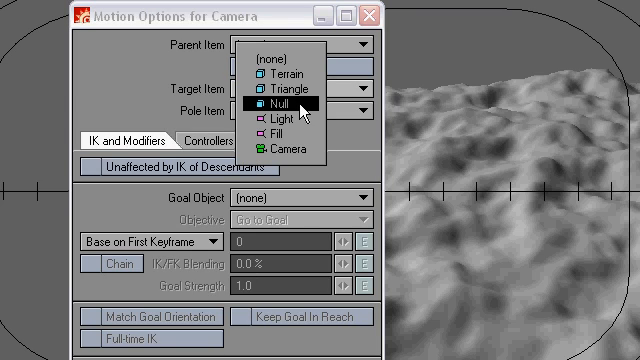
Set the camera's Target Item to Null in its Motion Options
{"action": "left_click", "coordinate": [280, 104]}
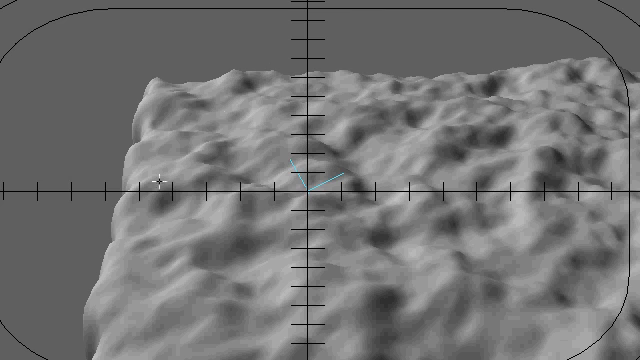